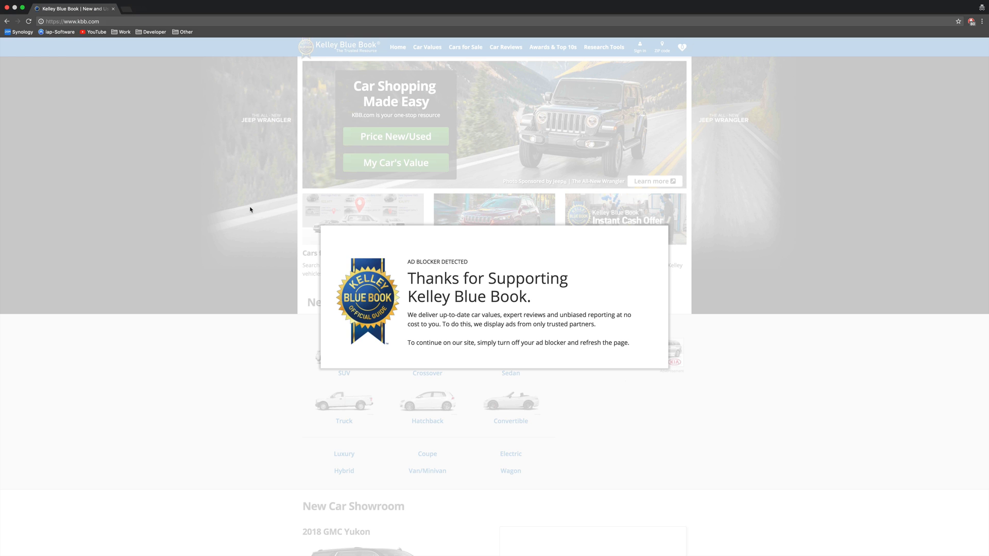
pyautogui.moveTo(259, 210)
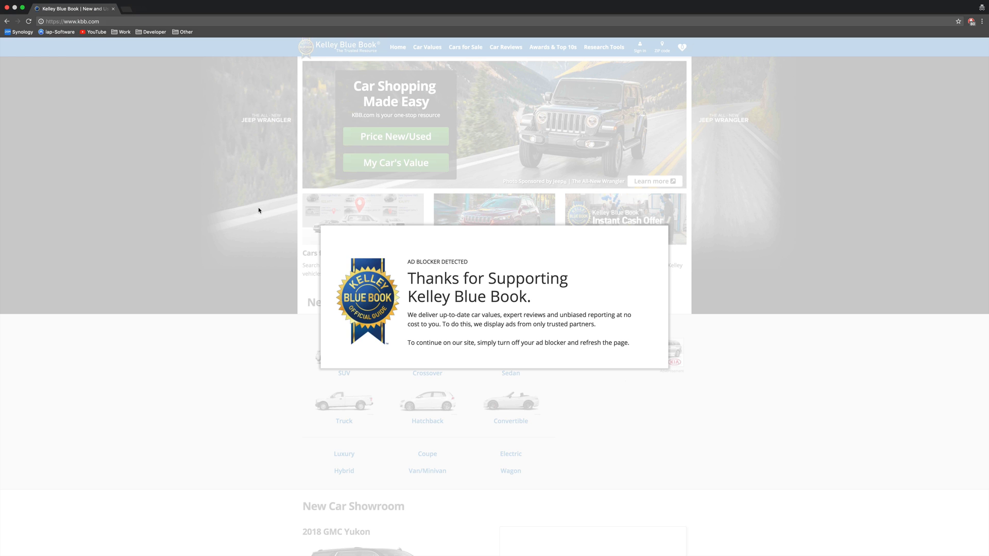
# Check the ad blocker's options, then inspect the Kelley Blue Book ad-blocker notice in DevTools
pyautogui.click(963, 21)
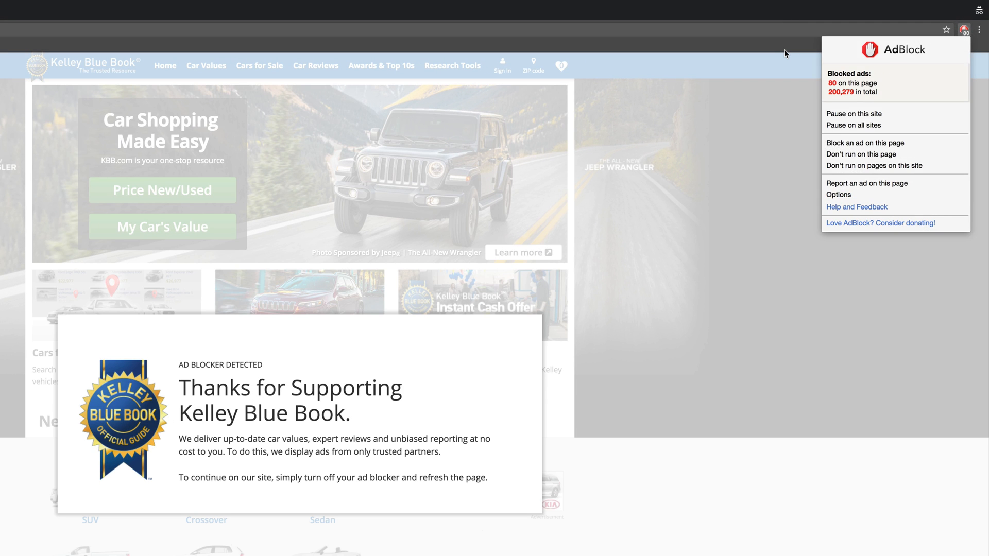
pyautogui.moveTo(740, 98)
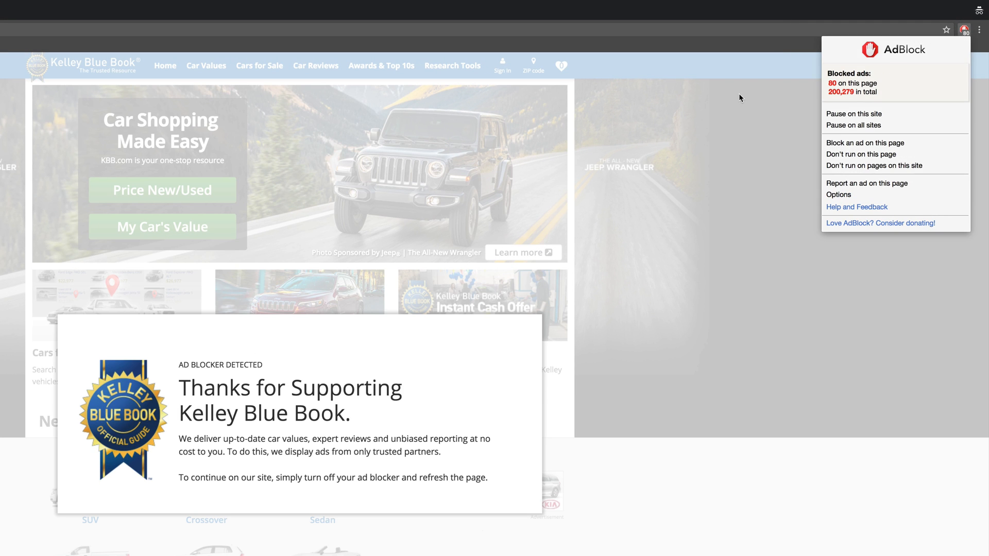
pyautogui.scroll(-3)
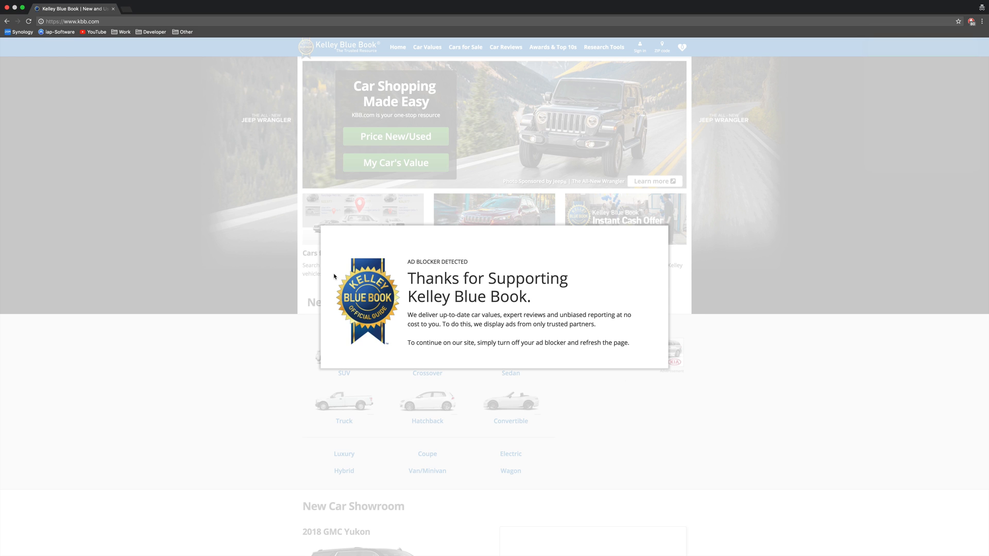
pyautogui.moveTo(586, 250)
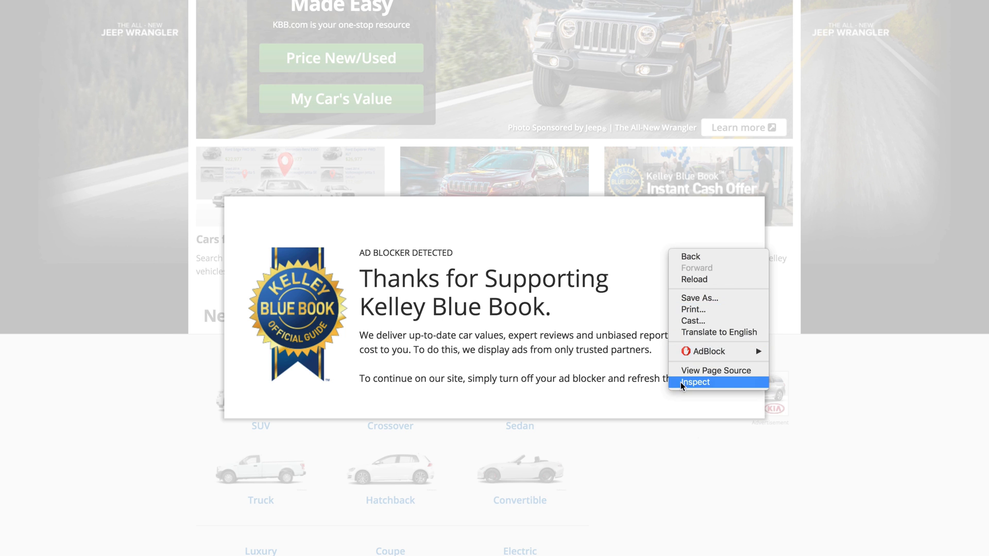
pyautogui.click(695, 382)
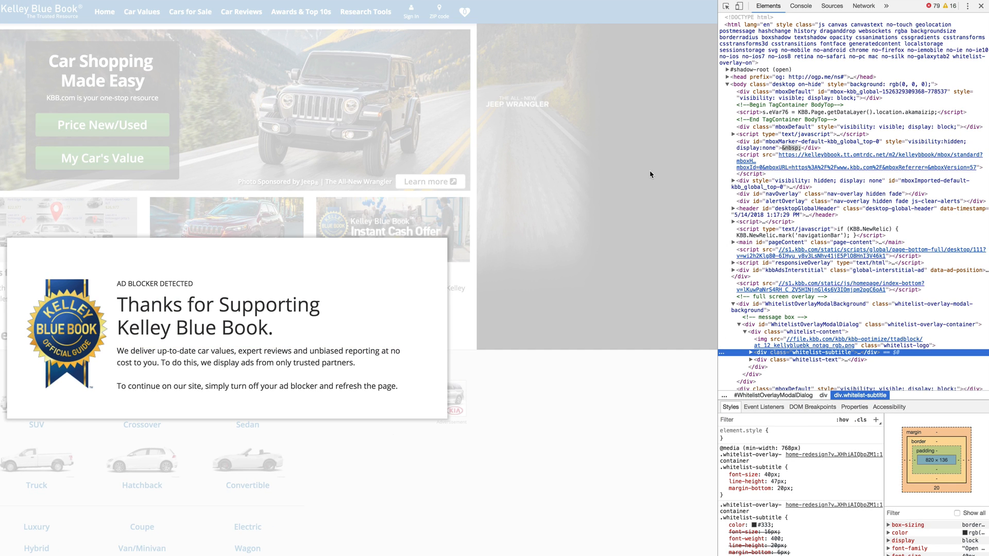
pyautogui.moveTo(638, 177)
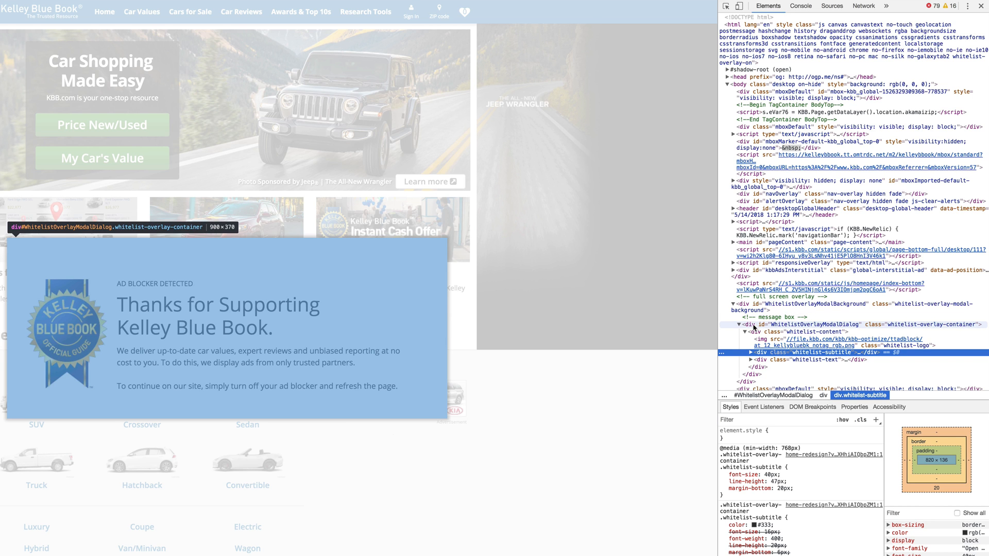
pyautogui.moveTo(759, 329)
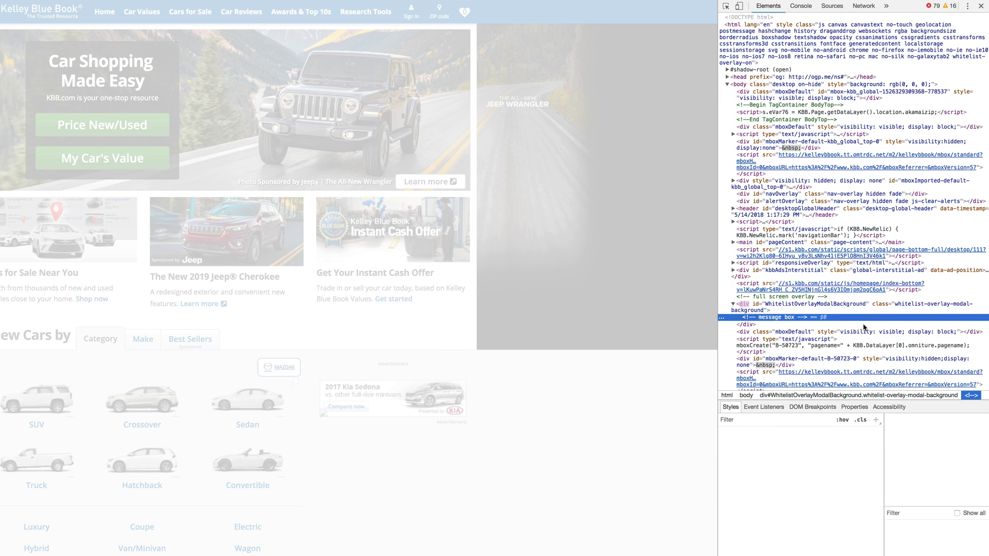
pyautogui.moveTo(311, 256)
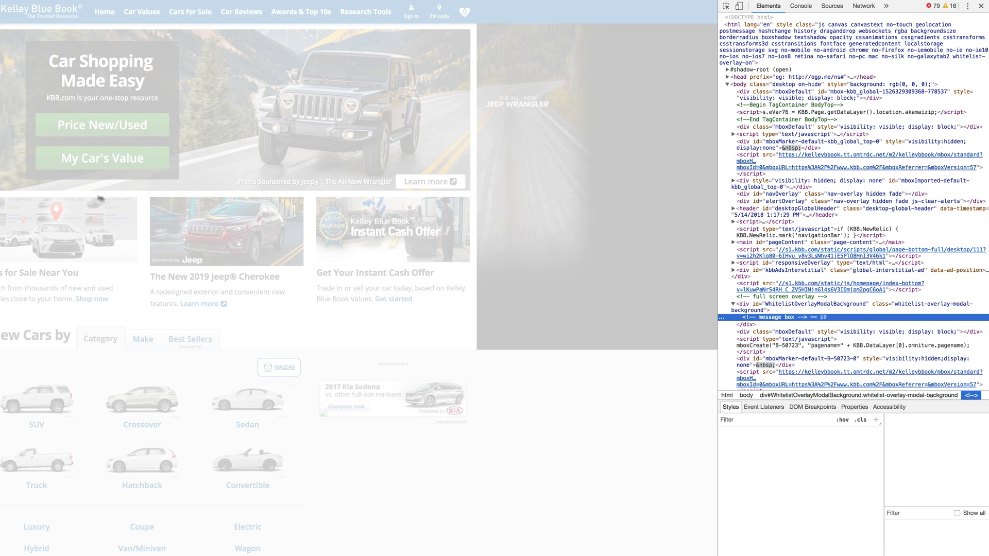
pyautogui.moveTo(139, 243)
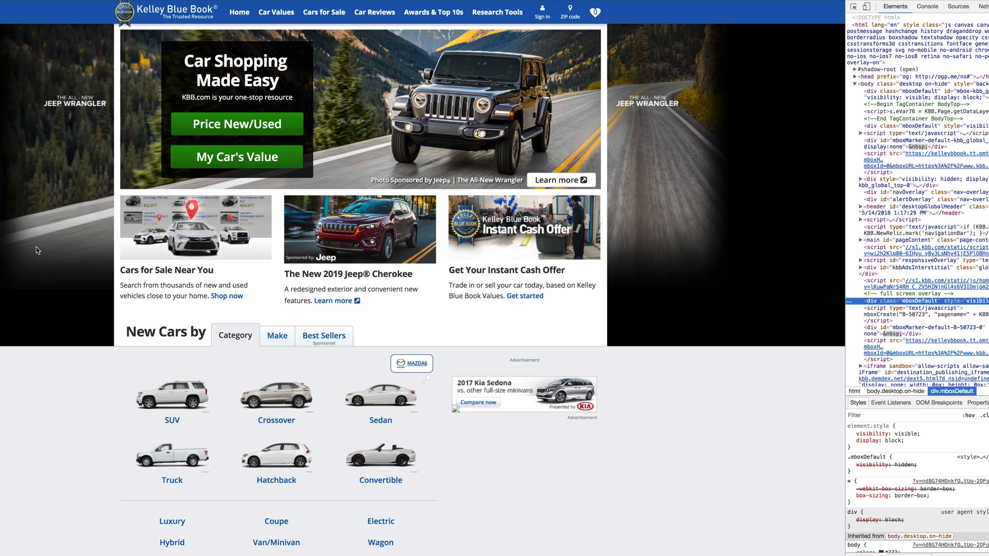
pyautogui.moveTo(172, 421)
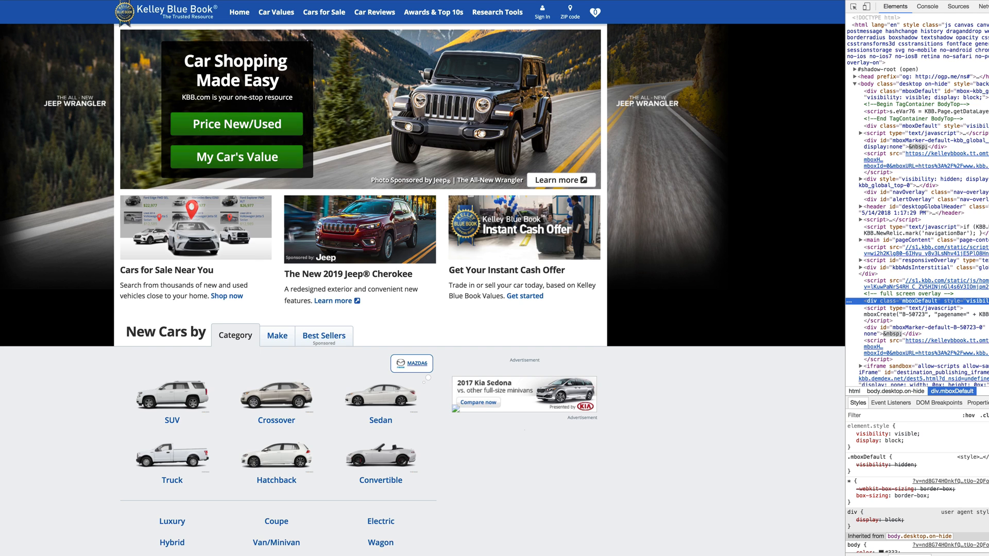
pyautogui.moveTo(483, 349)
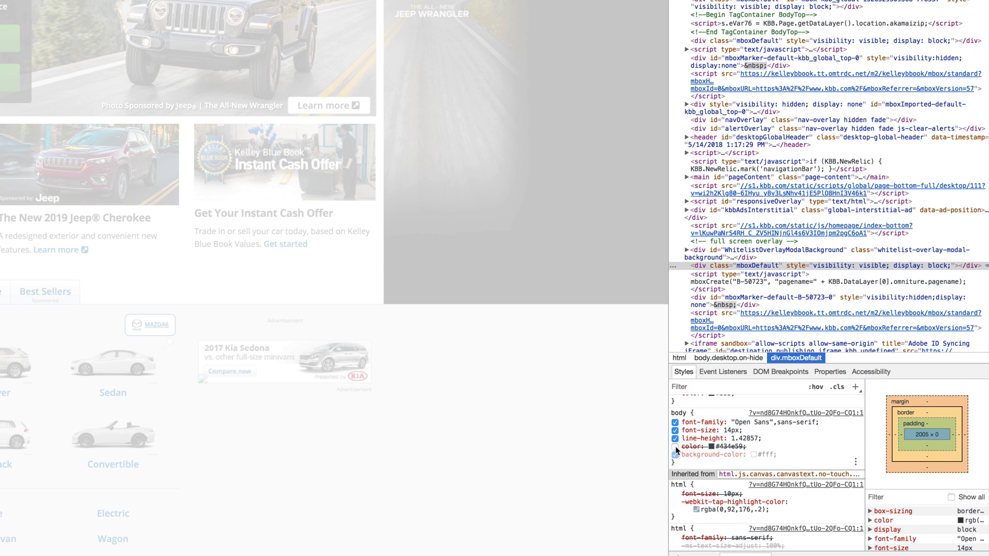
# Uncheck the body's background-color property in the DevTools Styles pane
pyautogui.click(674, 445)
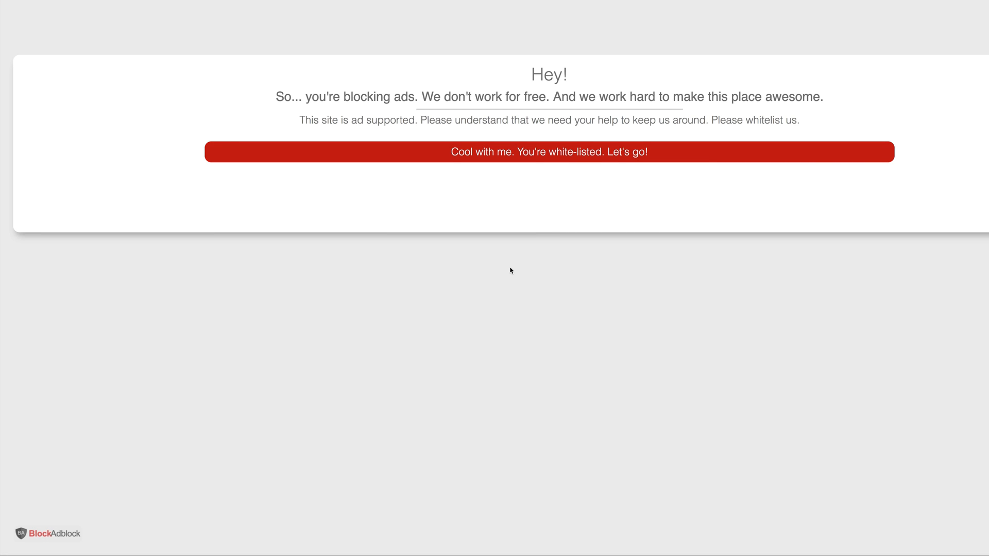
pyautogui.moveTo(546, 218)
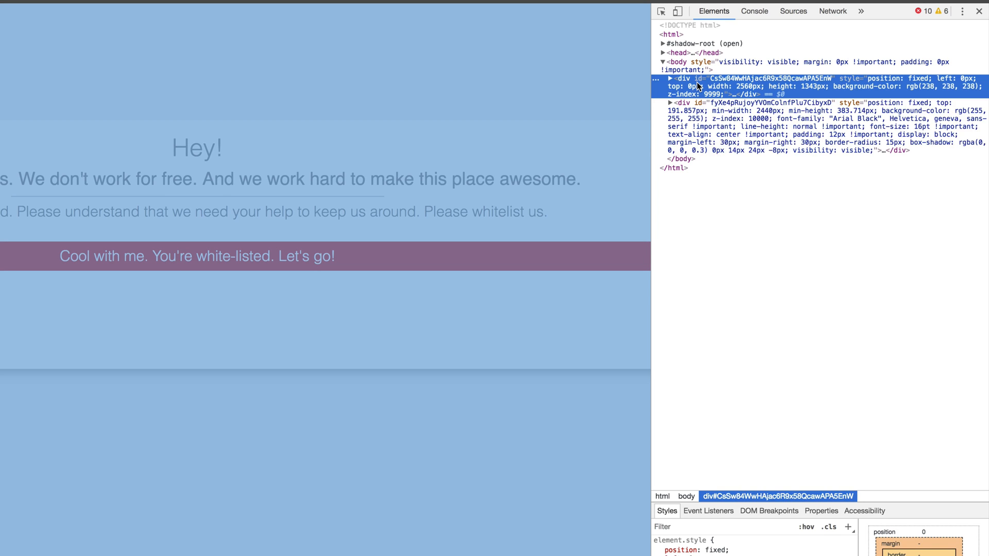
# Uncheck background-color in the BlockAdblock cover div's element.style rules
pyautogui.click(671, 501)
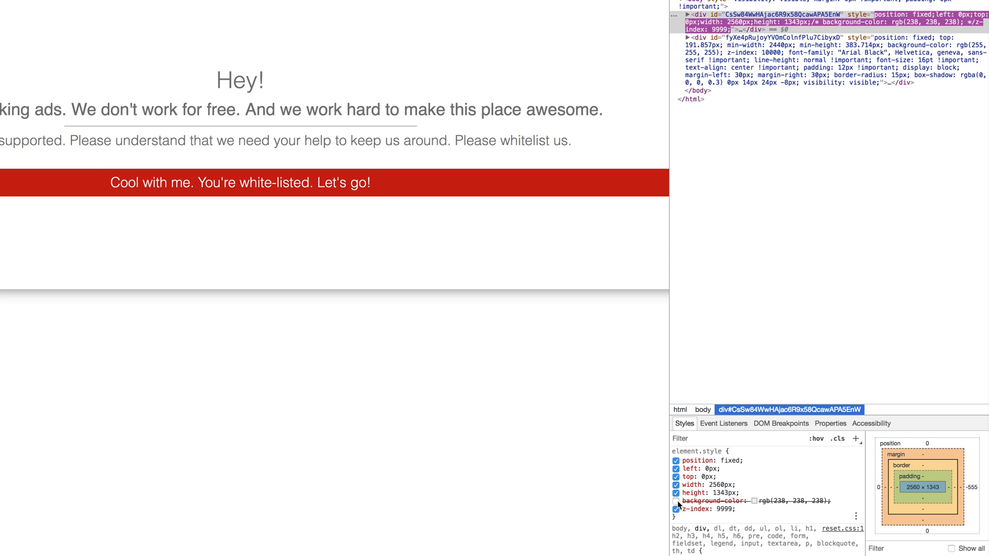